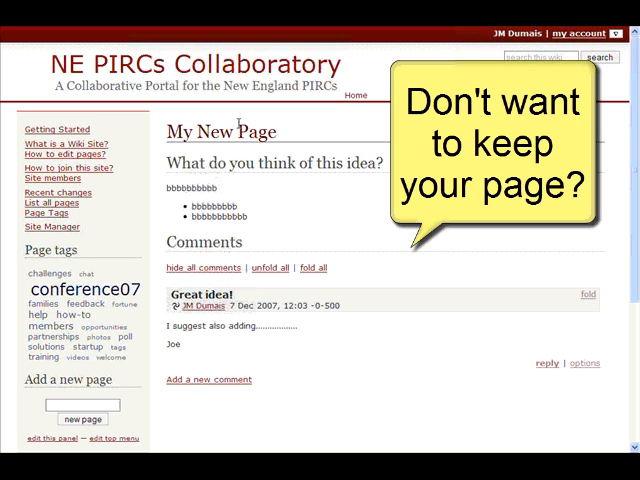
- Scroll to the bottom of My New Page to reach the page options bar
scroll("down", 3)
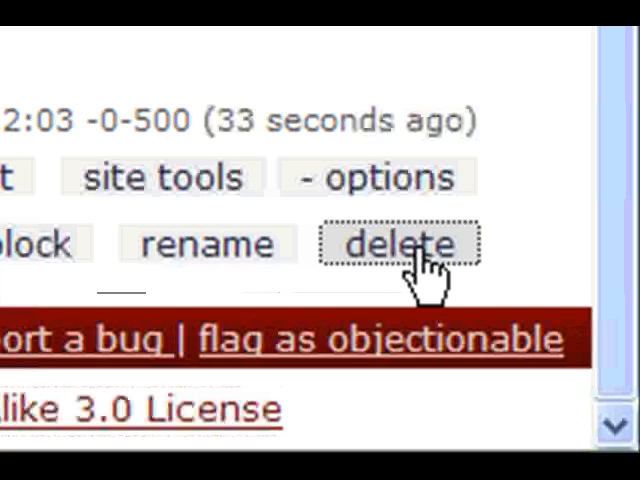
- Start deleting the page, choose complete unrecoverable removal, and submit the Delete page panel
left_click(396, 244)
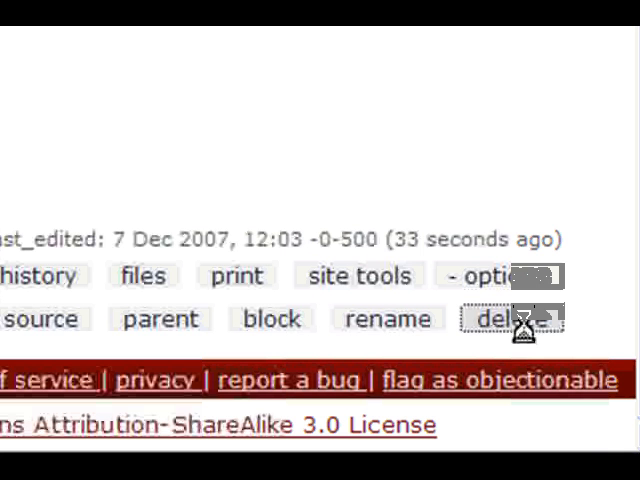
left_click(522, 318)
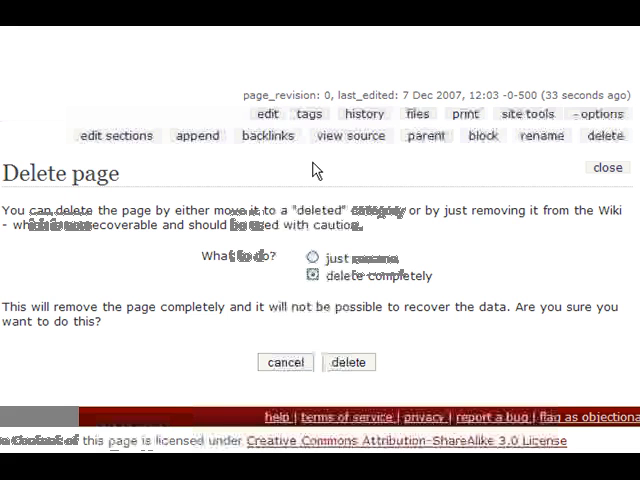
mouse_move(348, 362)
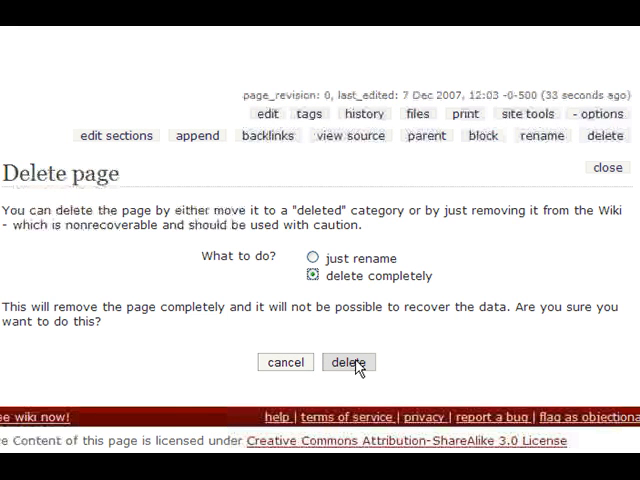
left_click(348, 362)
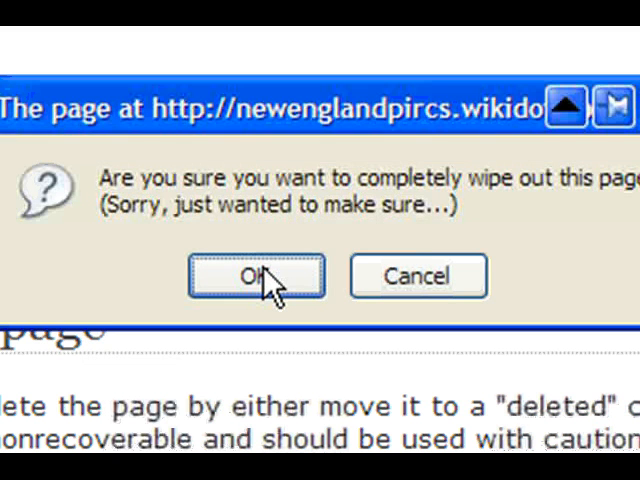
- Confirm the browser prompt to permanently wipe out My New Page
left_click(254, 276)
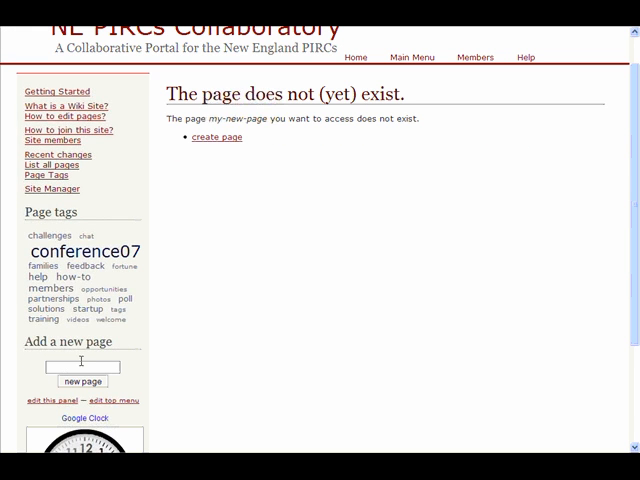
left_click(412, 56)
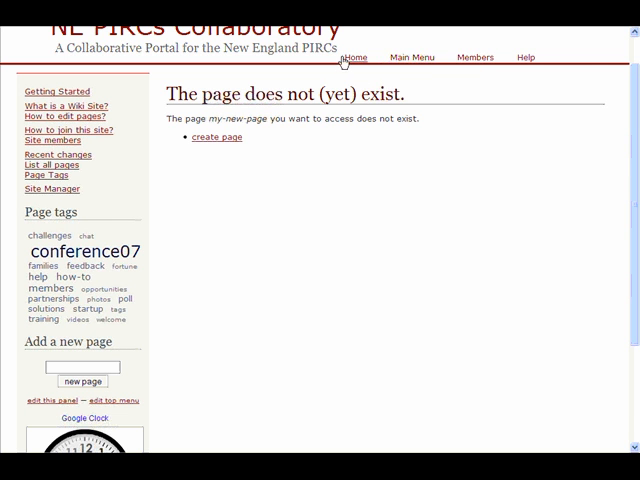
mouse_move(490, 196)
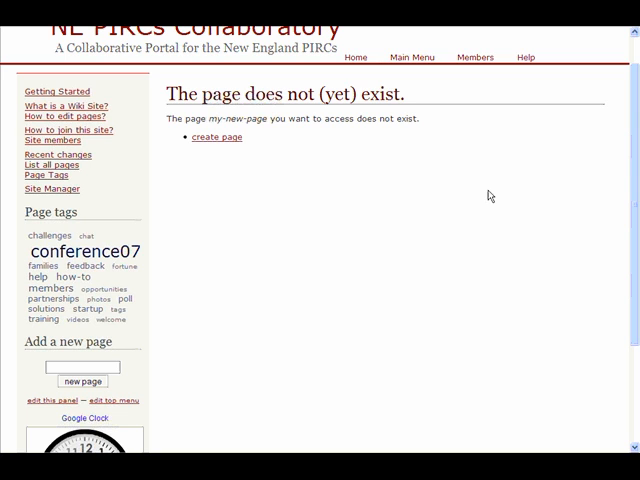